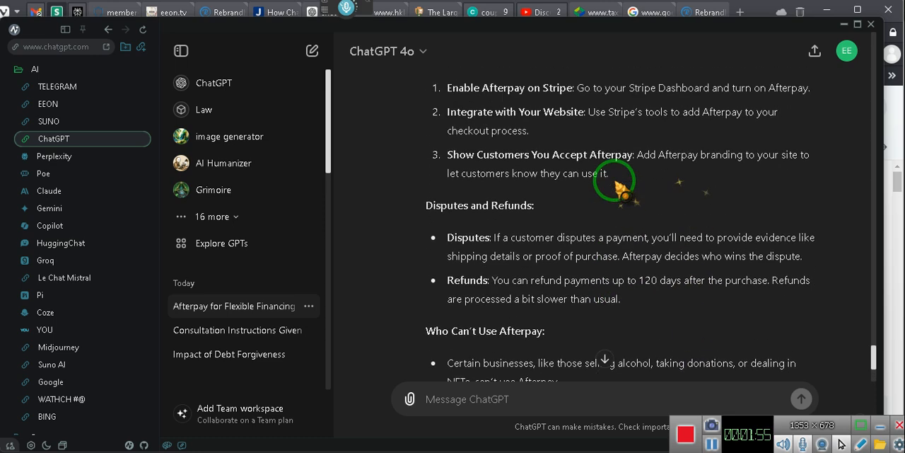
# Scroll through the earlier page, then use Try Again to reload studio.youtube.com successfully
pyautogui.scroll(-3)
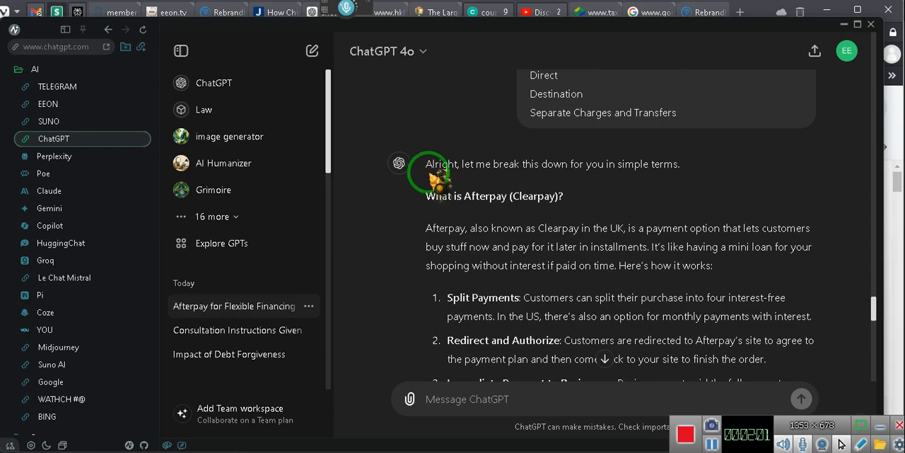
pyautogui.scroll(-3)
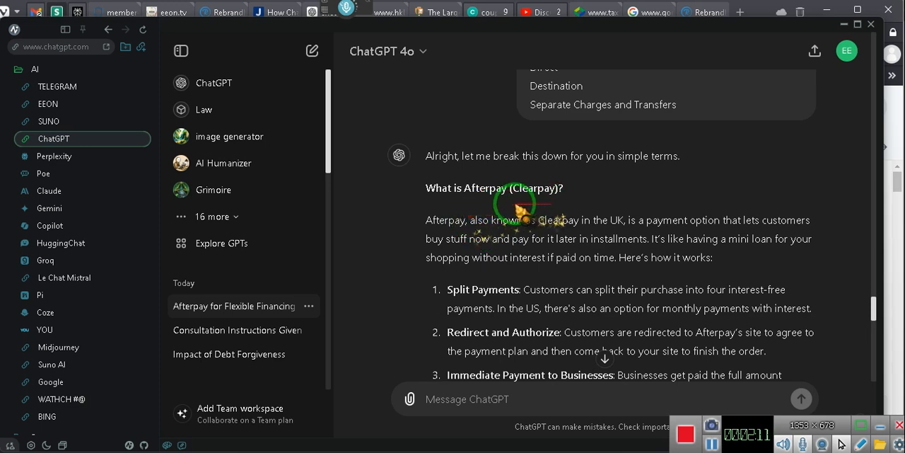
pyautogui.scroll(-3)
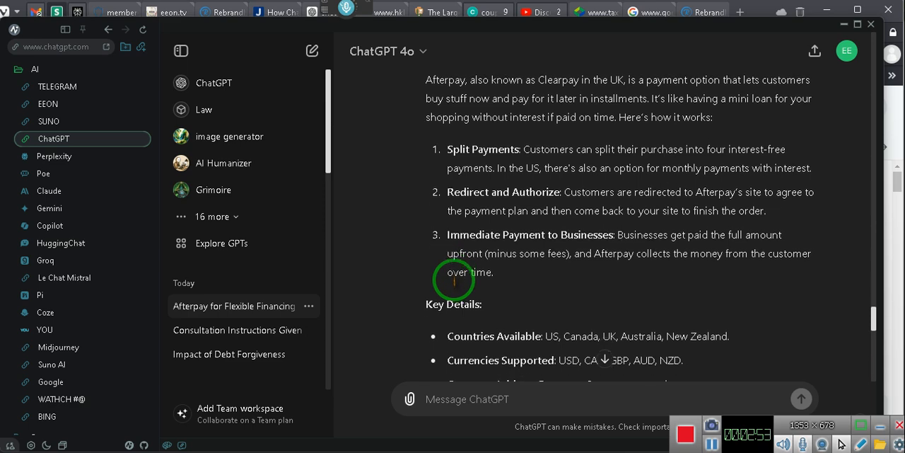
pyautogui.scroll(-3)
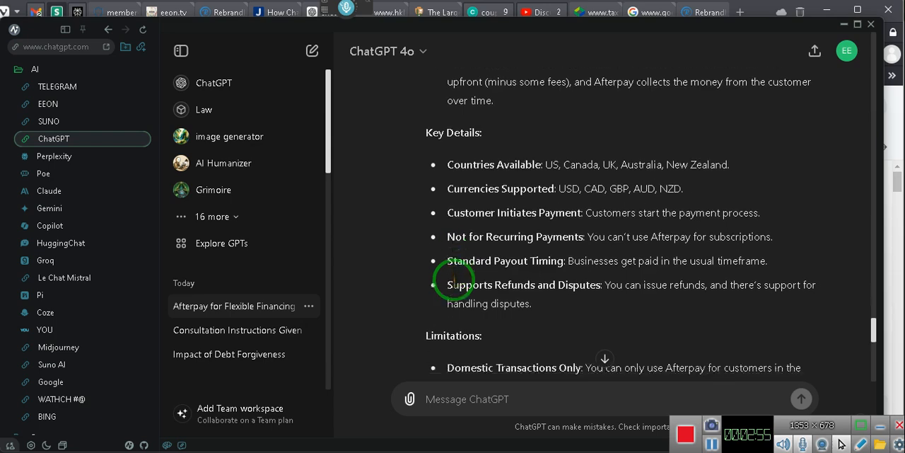
pyautogui.scroll(-3)
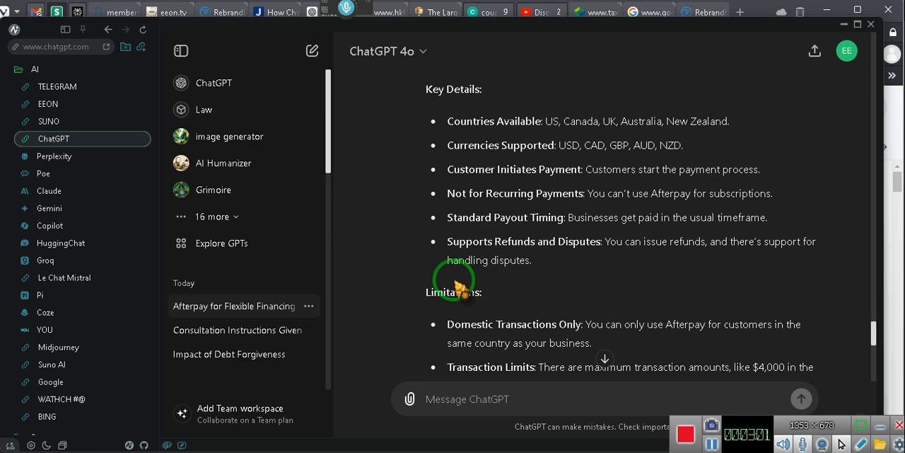
pyautogui.scroll(-3)
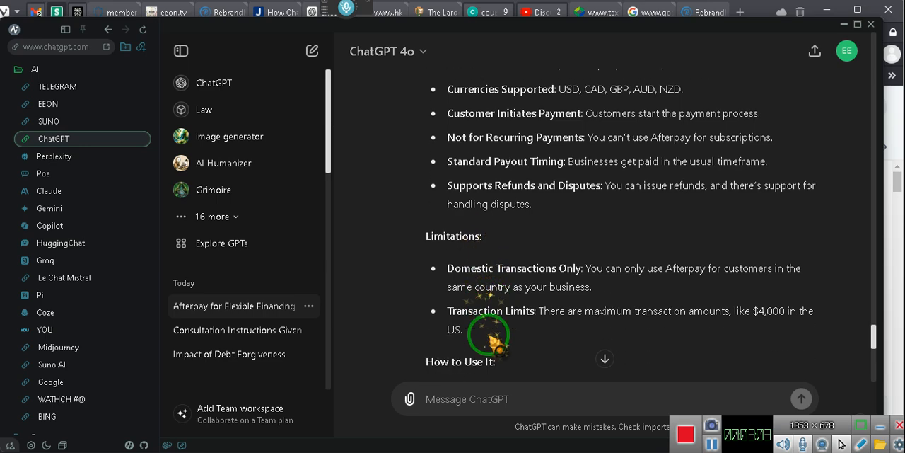
pyautogui.scroll(-3)
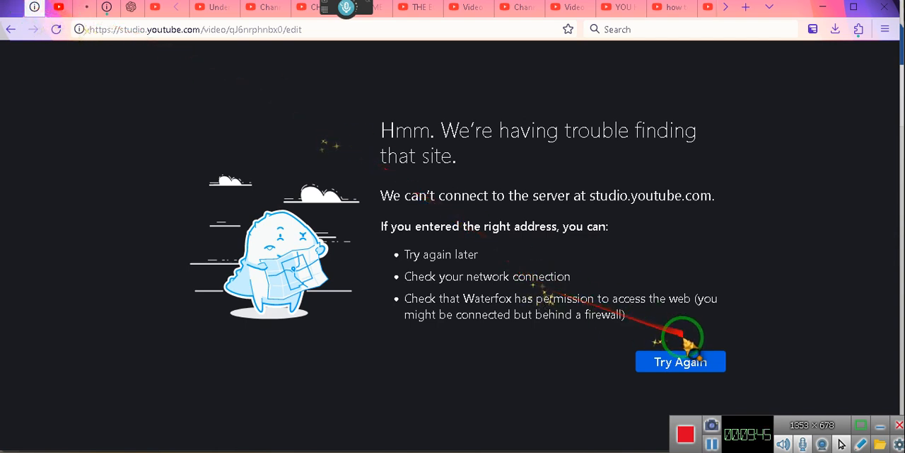
pyautogui.click(680, 362)
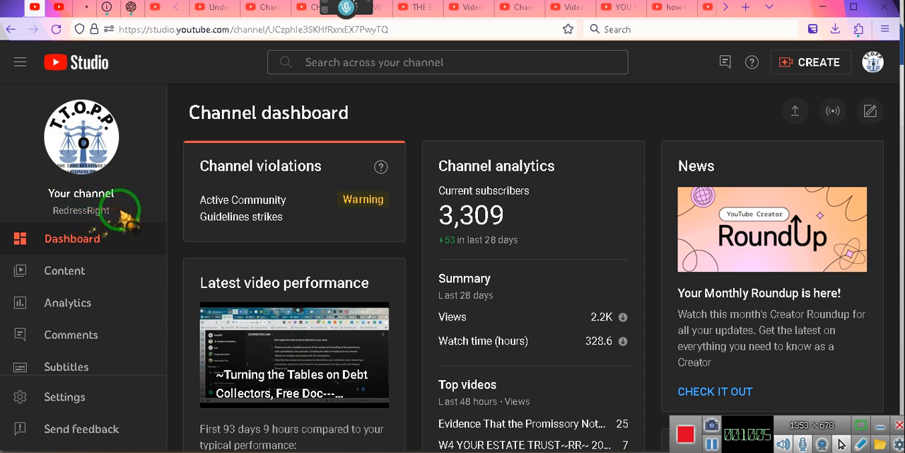
pyautogui.moveTo(81, 134)
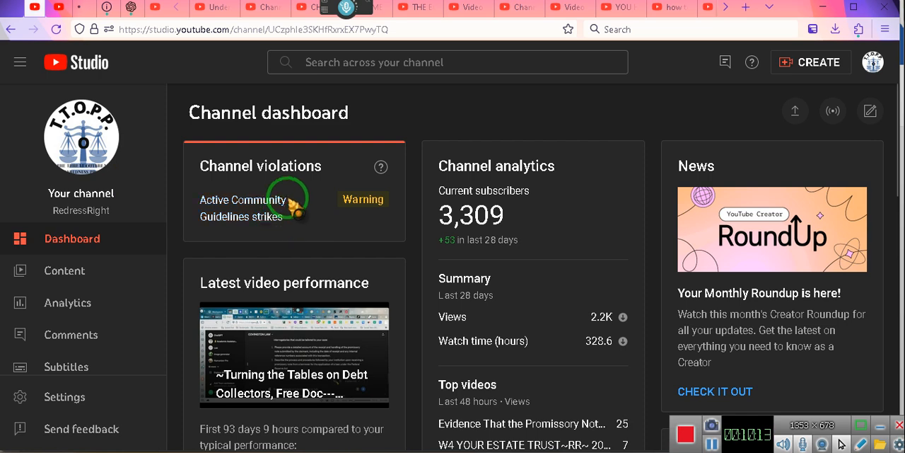
# Scroll the RedressRight dashboard past violations and analytics, then head to the Content list
pyautogui.scroll(-3)
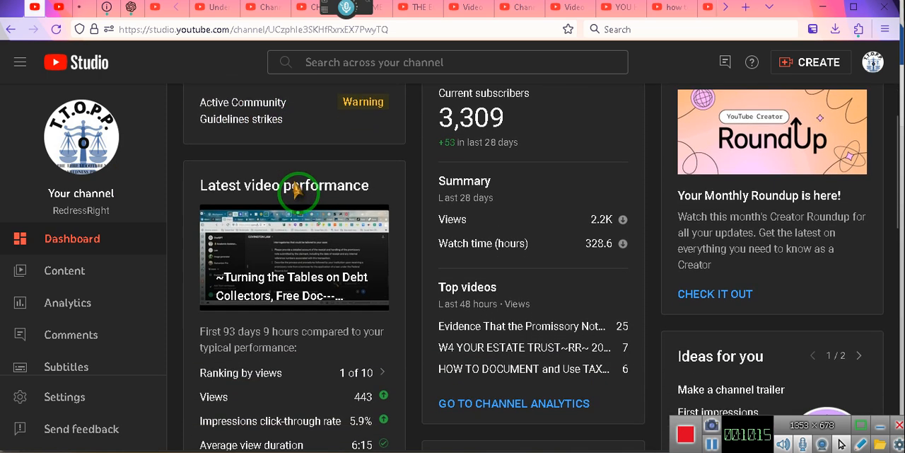
pyautogui.moveTo(319, 343)
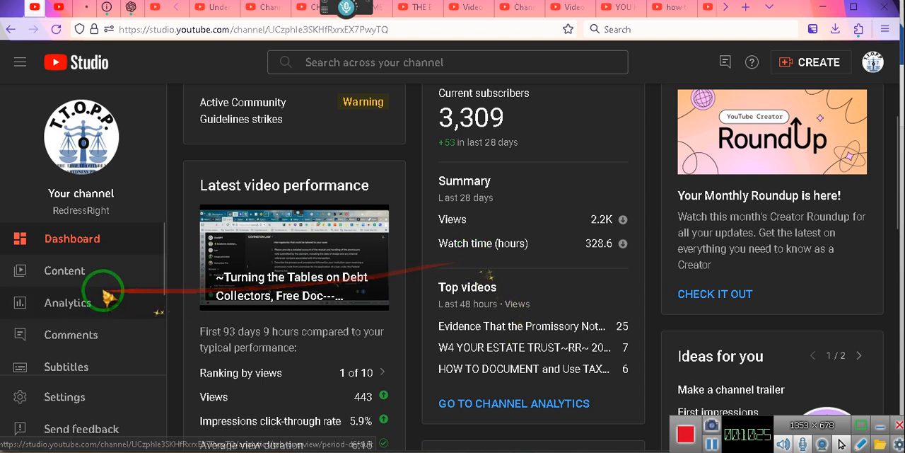
pyautogui.click(64, 270)
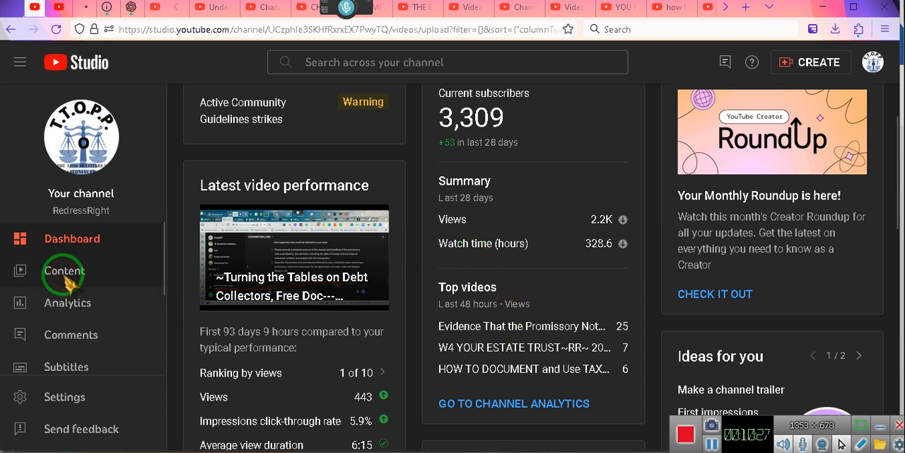
# Select Content in the sidebar to show the channel's uploaded videos list
pyautogui.click(64, 271)
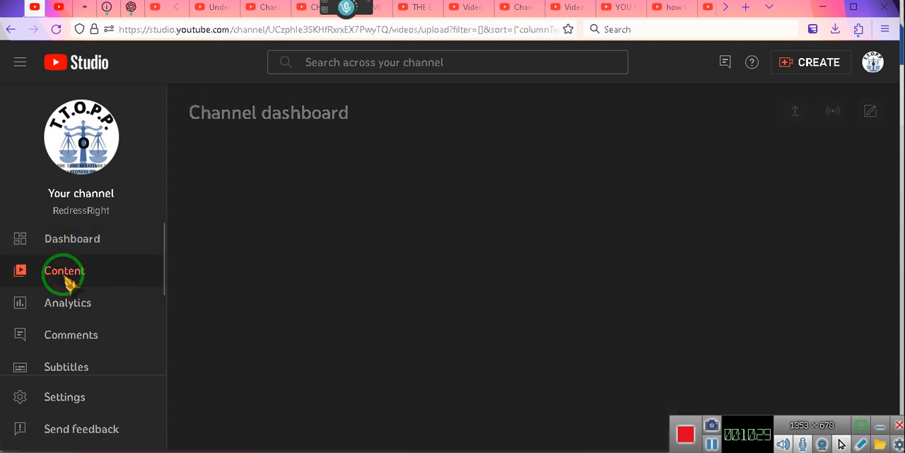
pyautogui.click(63, 271)
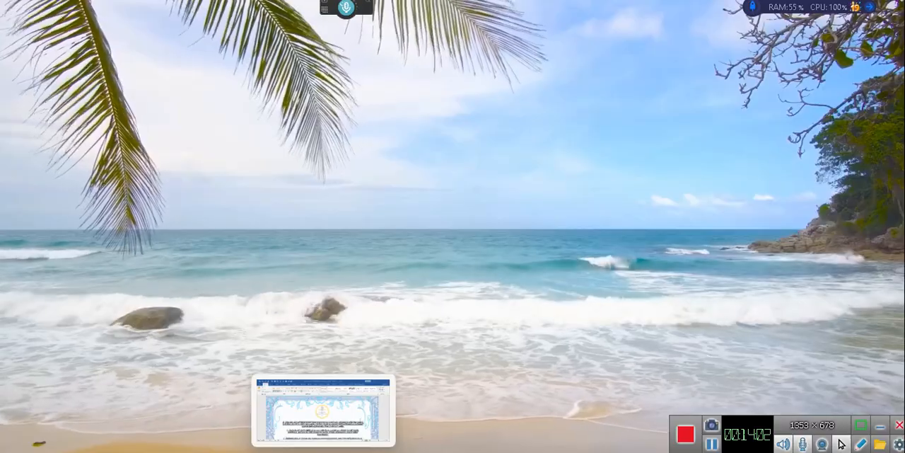
pyautogui.click(322, 410)
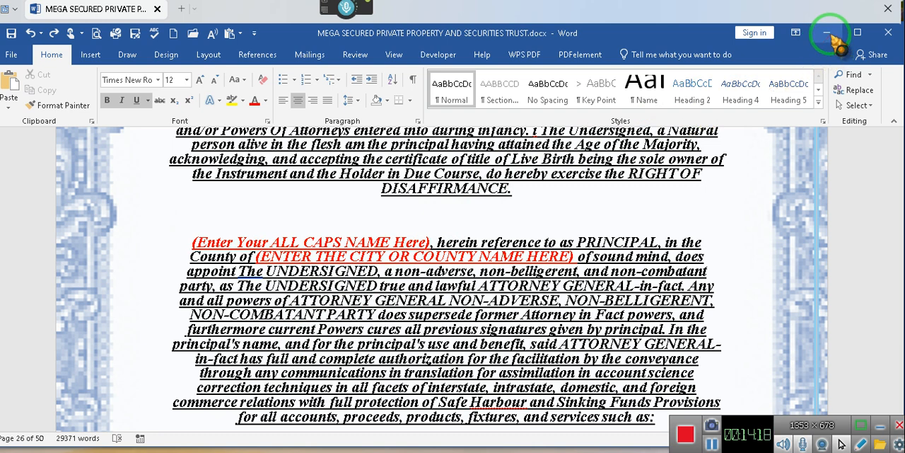
pyautogui.moveTo(858, 34)
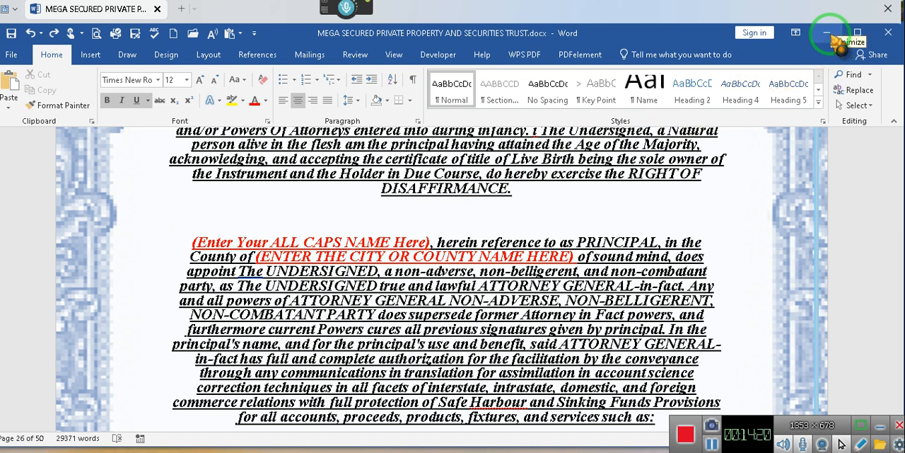
pyautogui.click(827, 33)
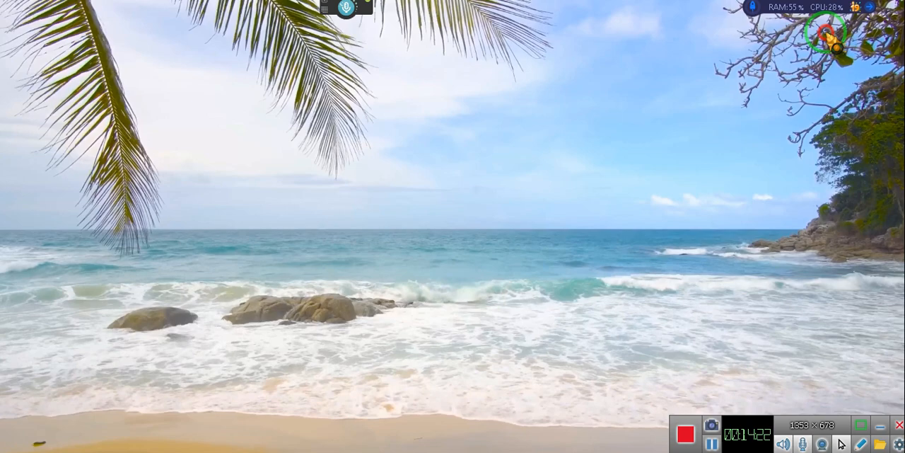